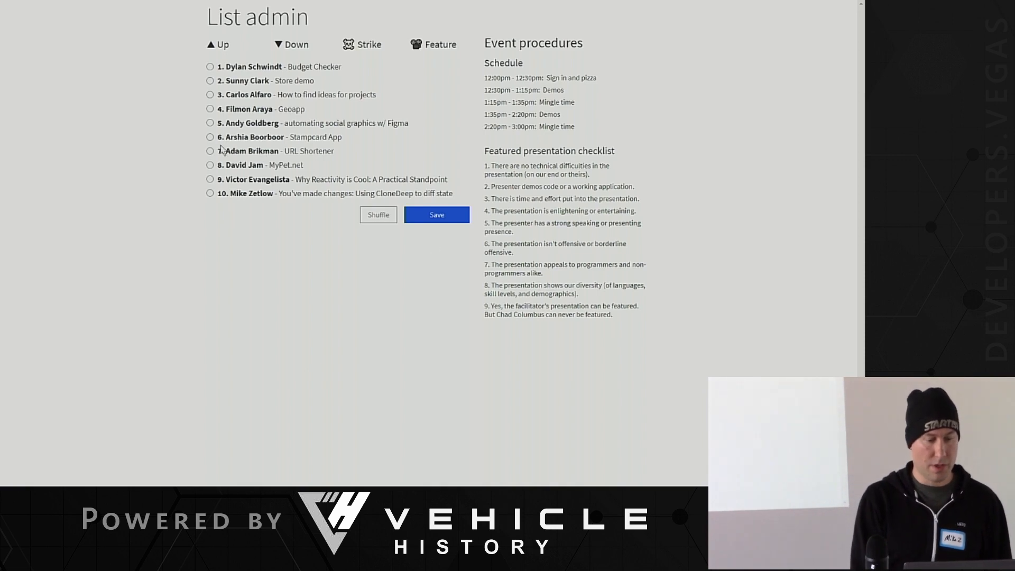
left_click(209, 151)
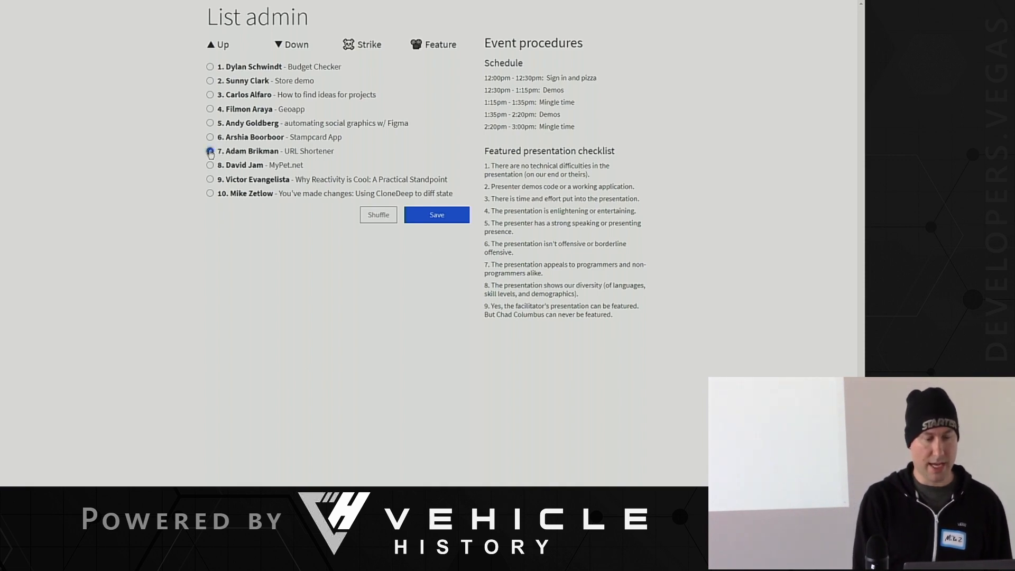
left_click(209, 151)
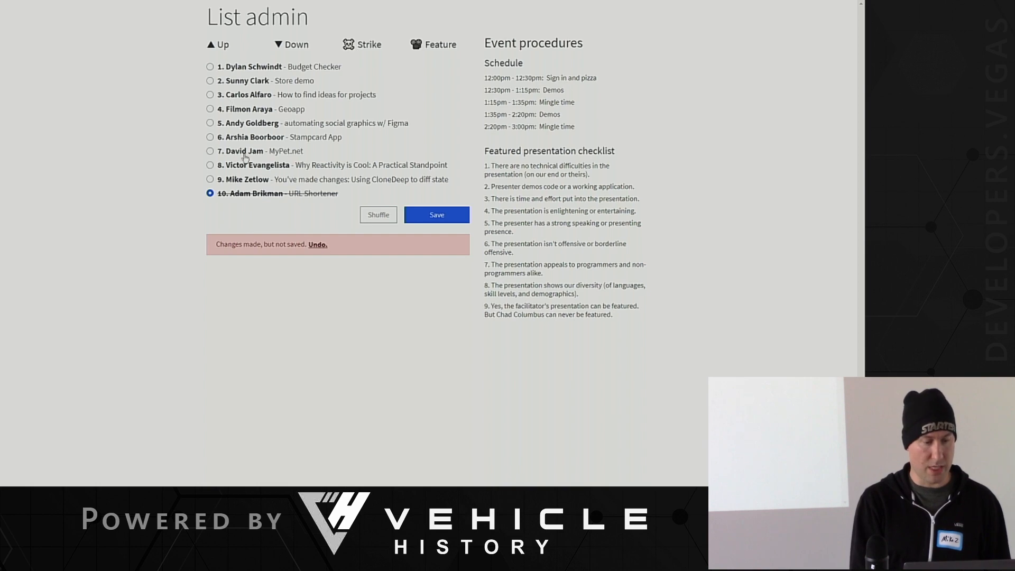
left_click(218, 44)
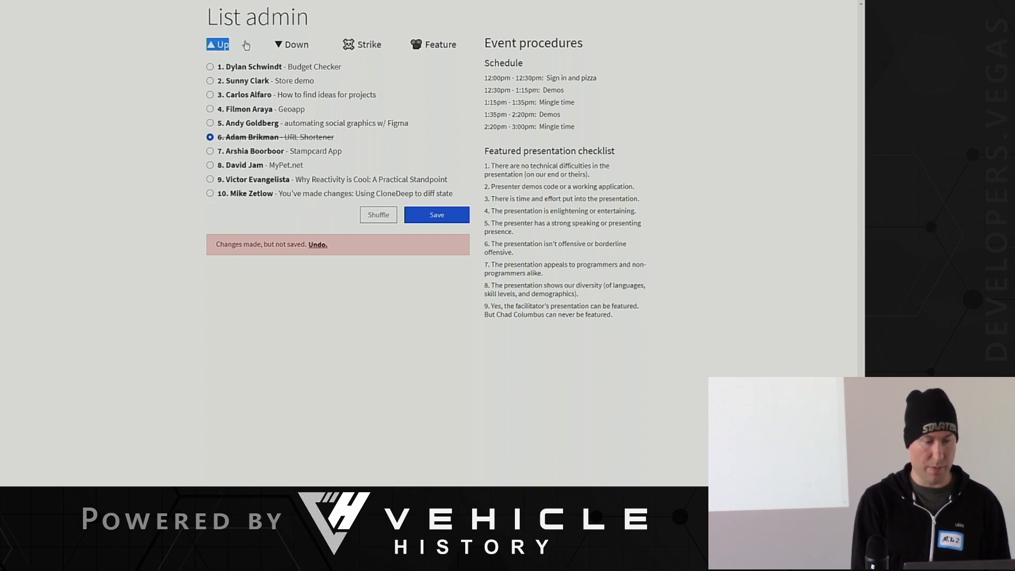
mouse_move(210, 138)
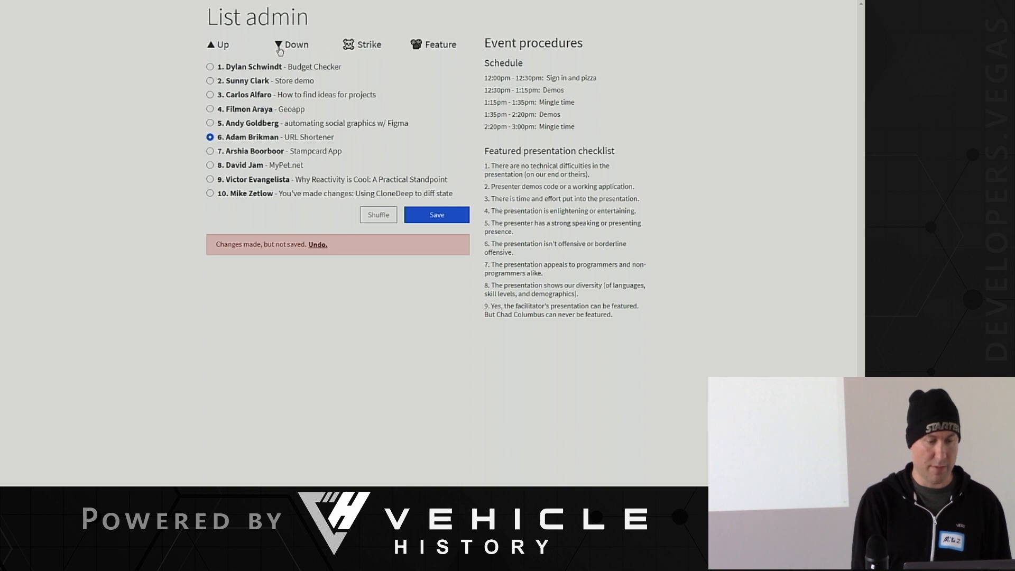
left_click(292, 44)
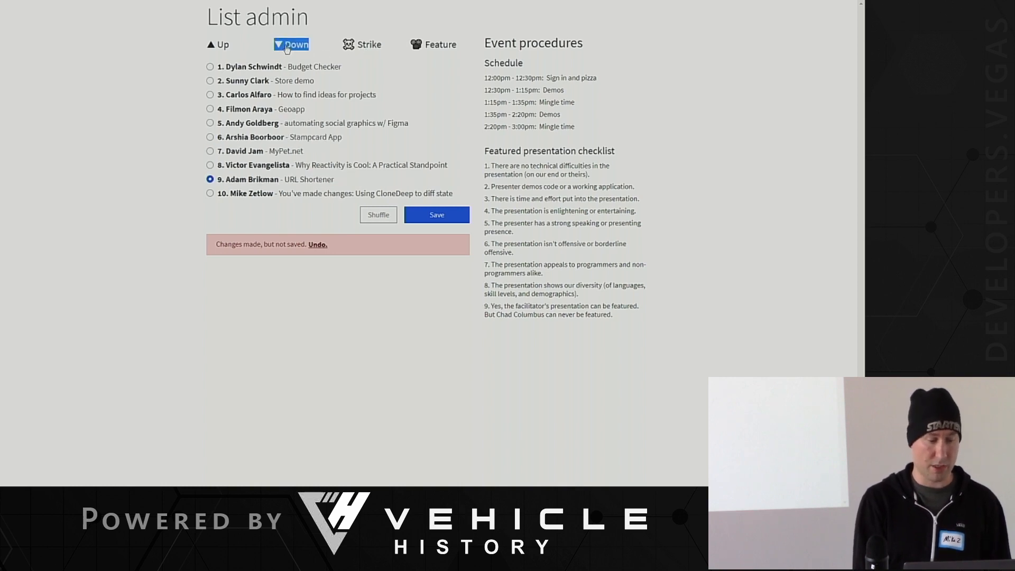
left_click(291, 44)
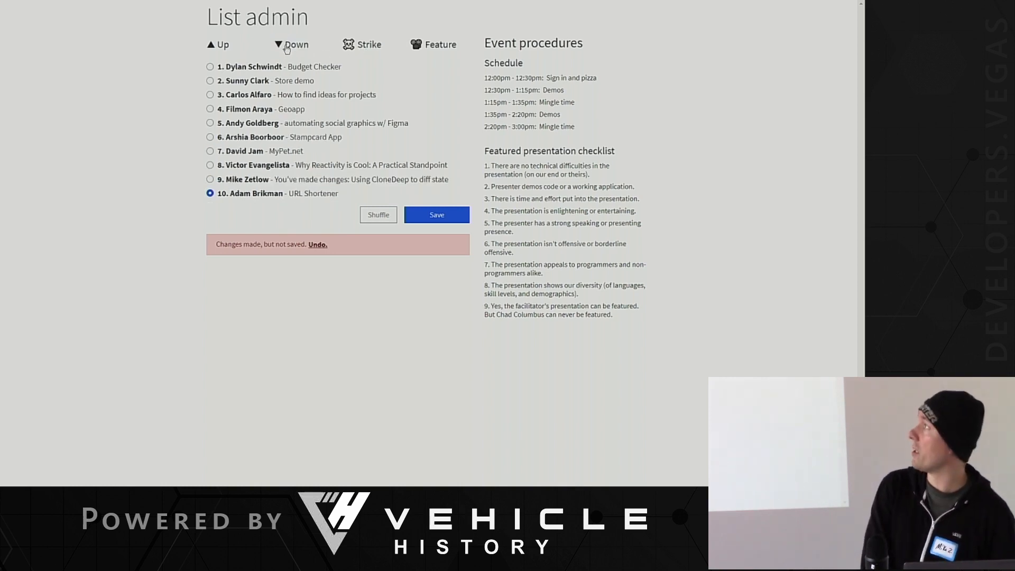
left_click(218, 45)
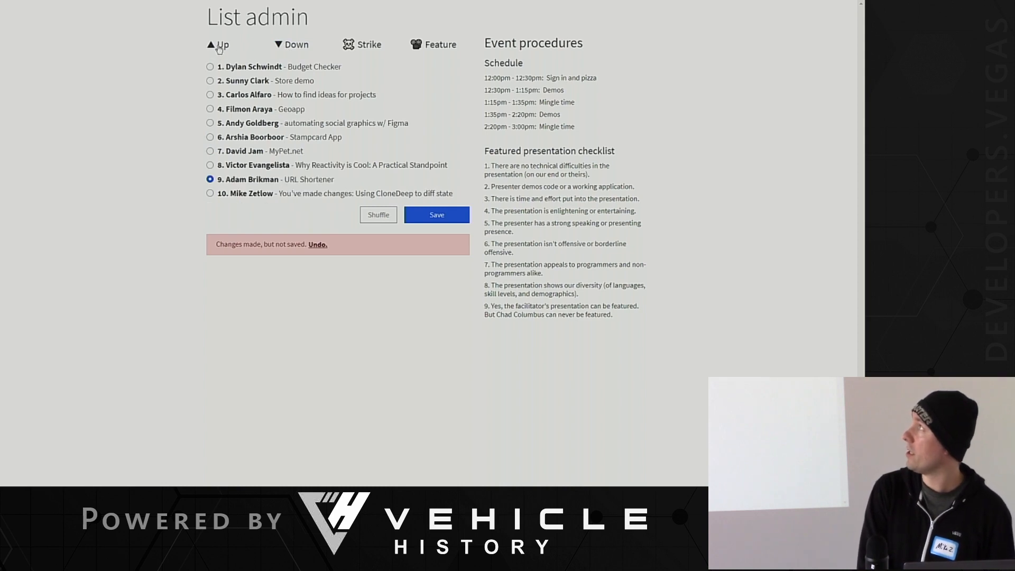
left_click(291, 44)
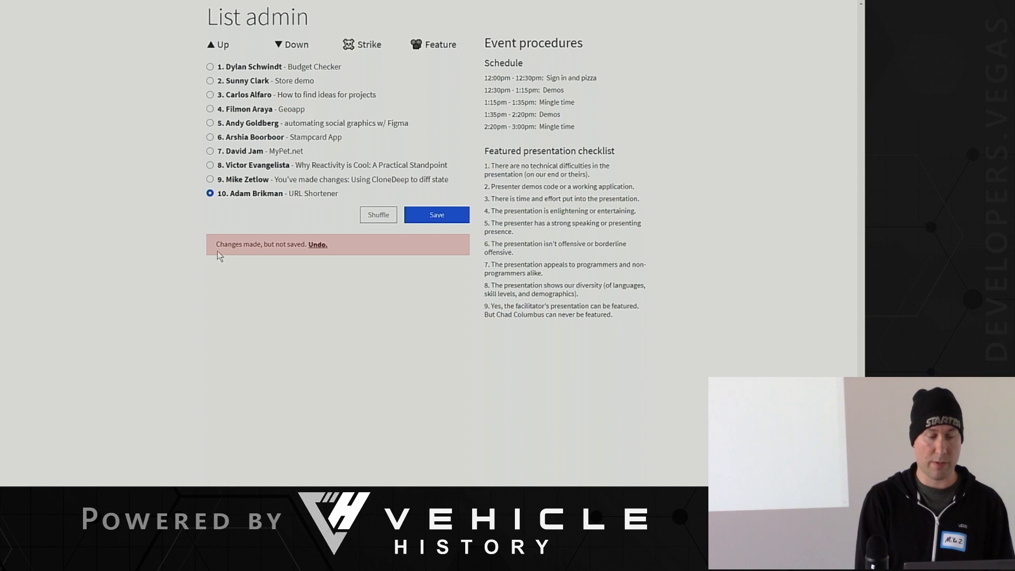
mouse_move(271, 257)
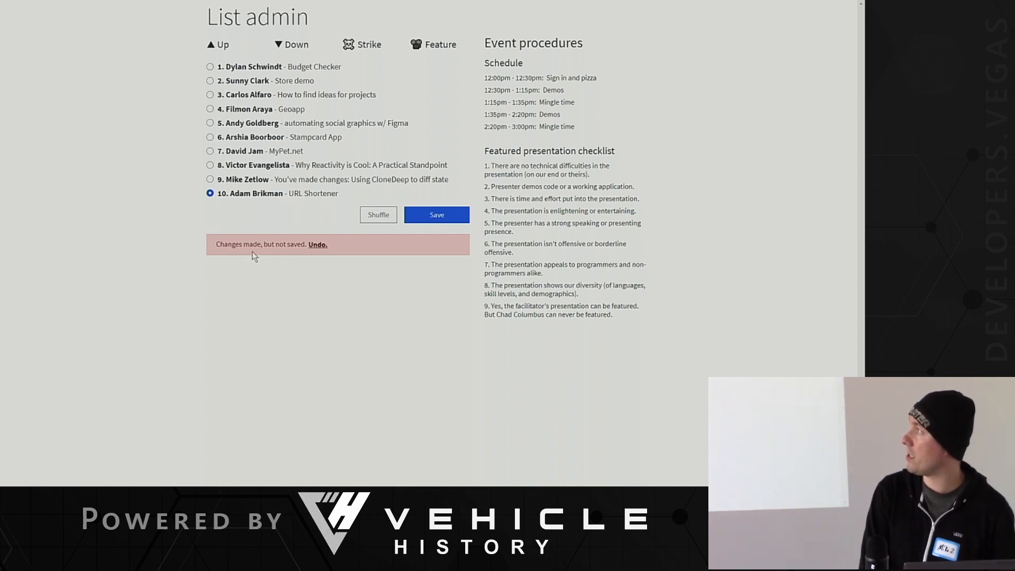
mouse_move(300, 264)
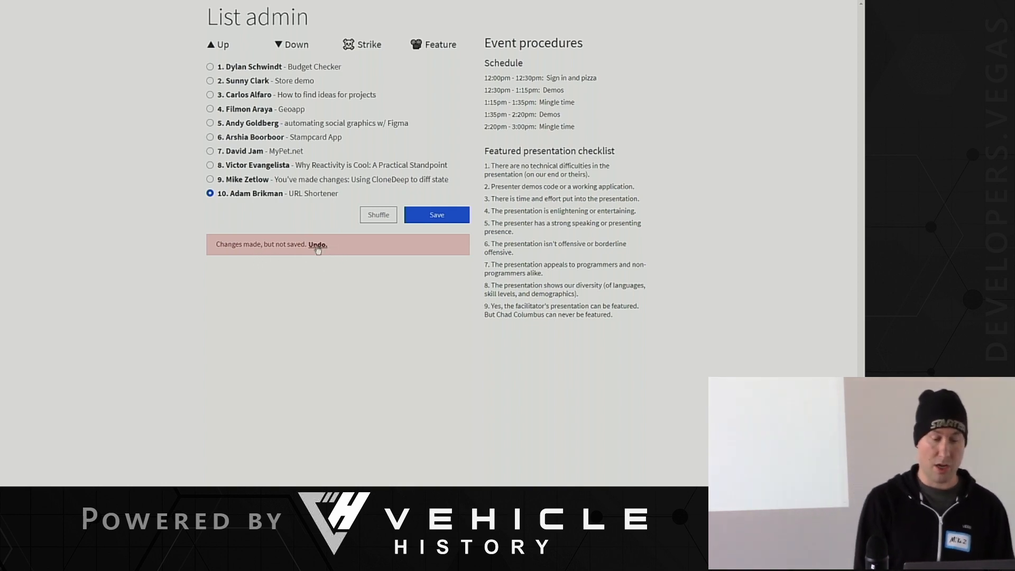
left_click(317, 245)
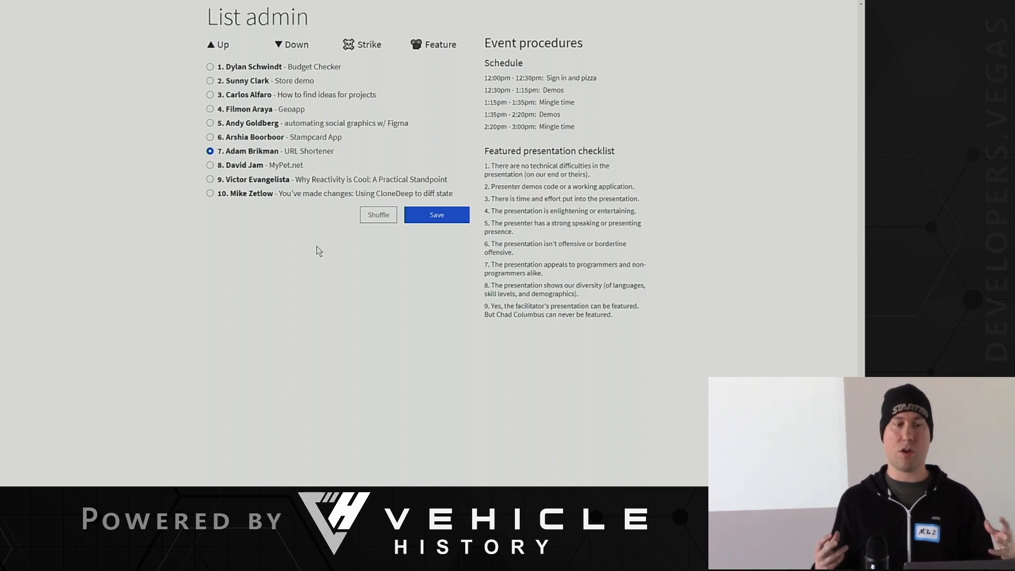
mouse_move(210, 123)
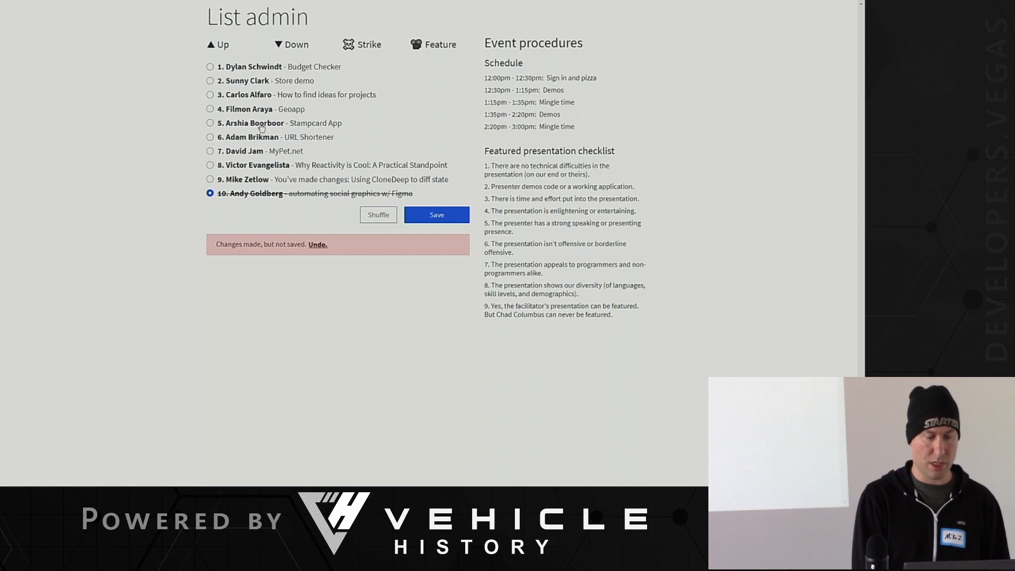
left_click(295, 44)
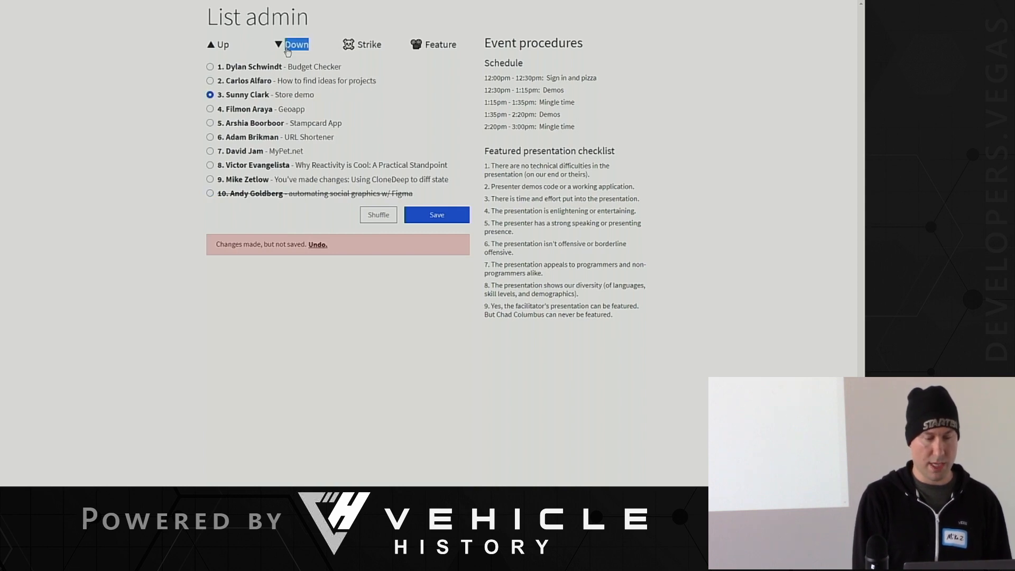
left_click(292, 44)
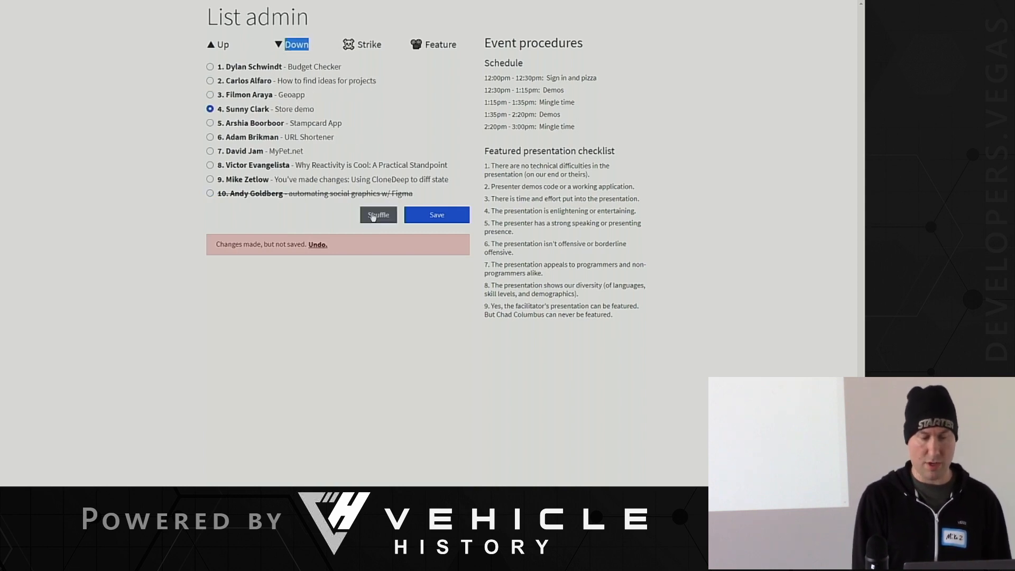
left_click(378, 214)
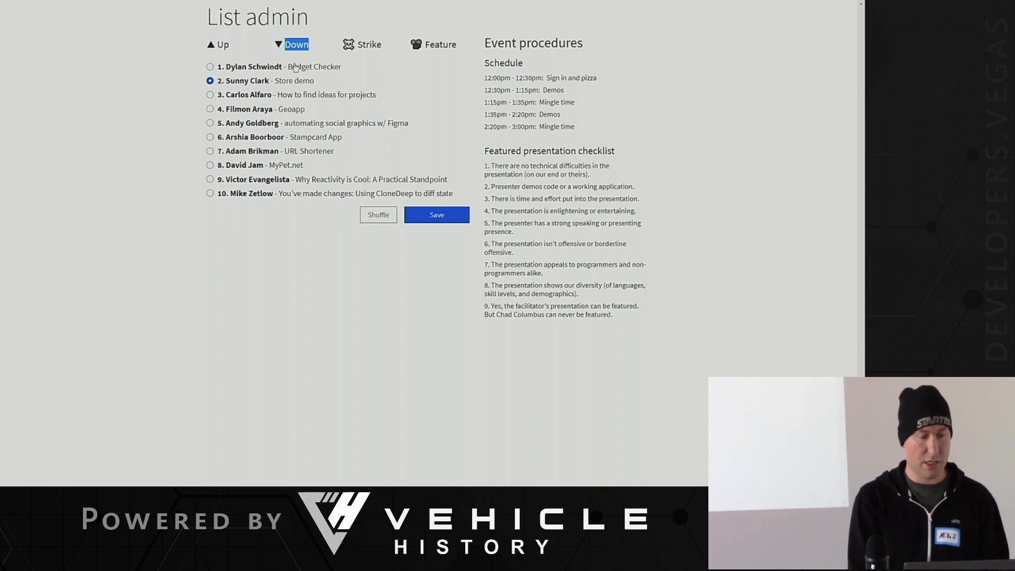
left_click(296, 44)
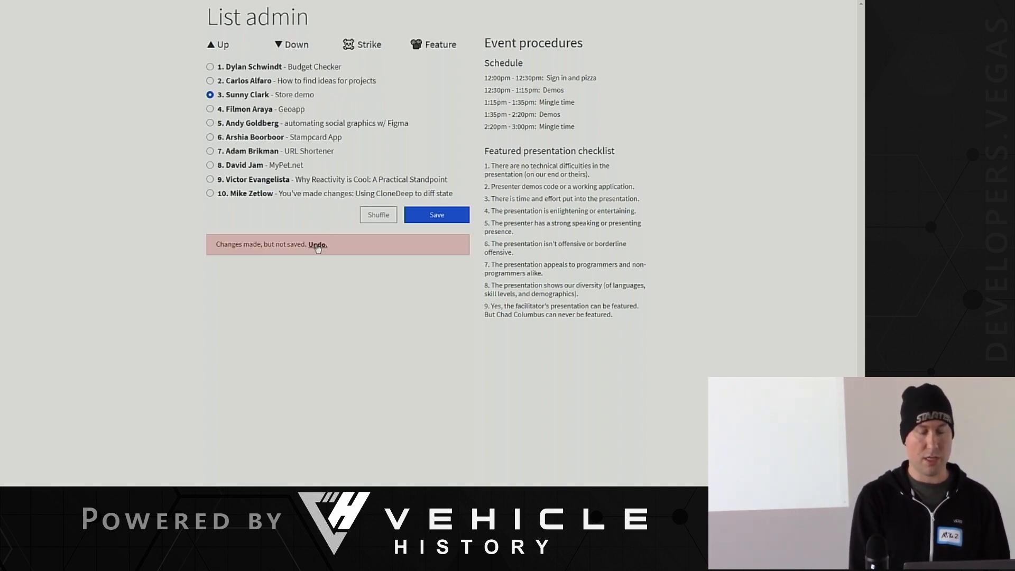
left_click(317, 244)
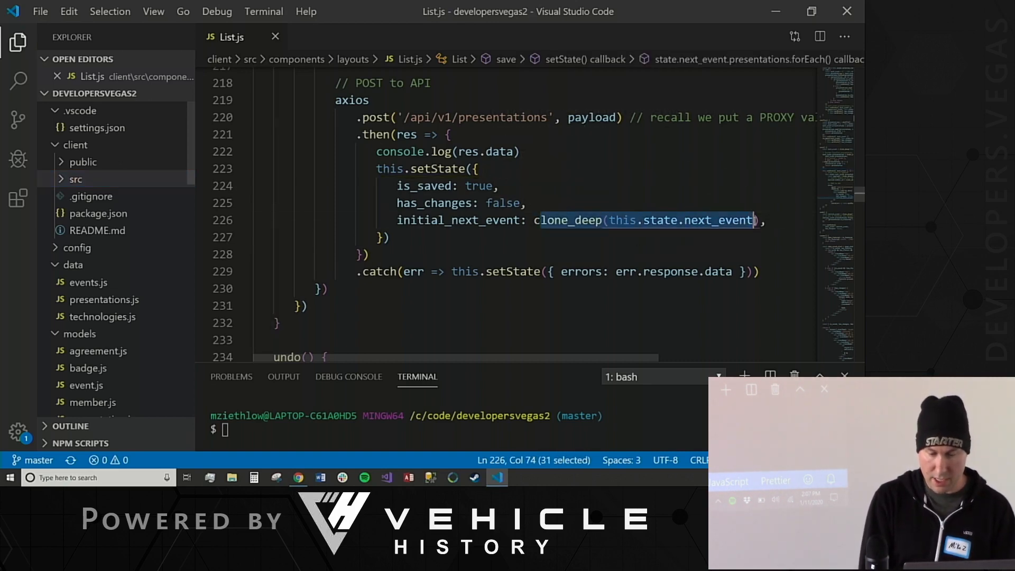
- Replace the clone_deep call on line 226 of List.js with {...this.state}
key("Delete")
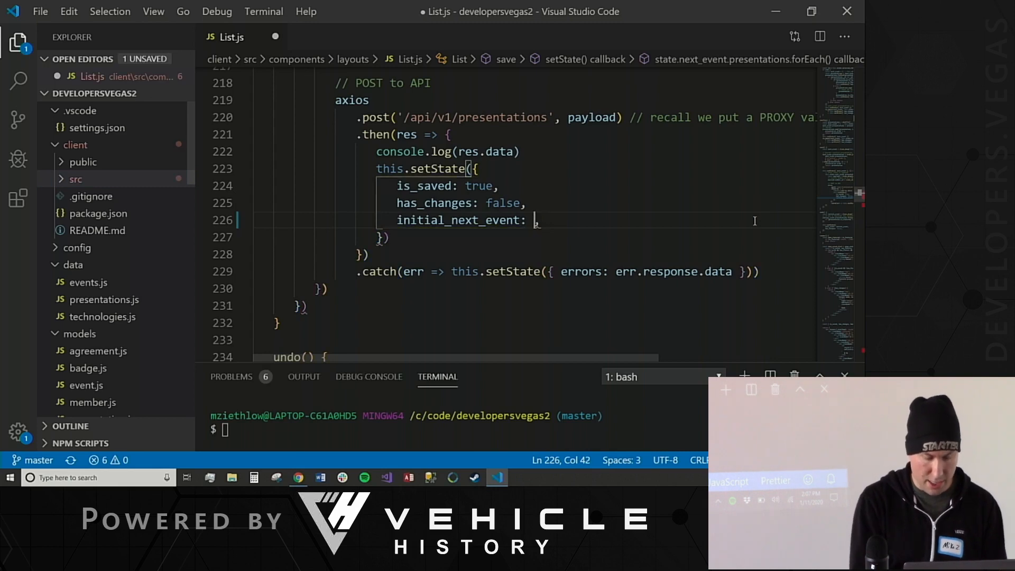
type("{}")
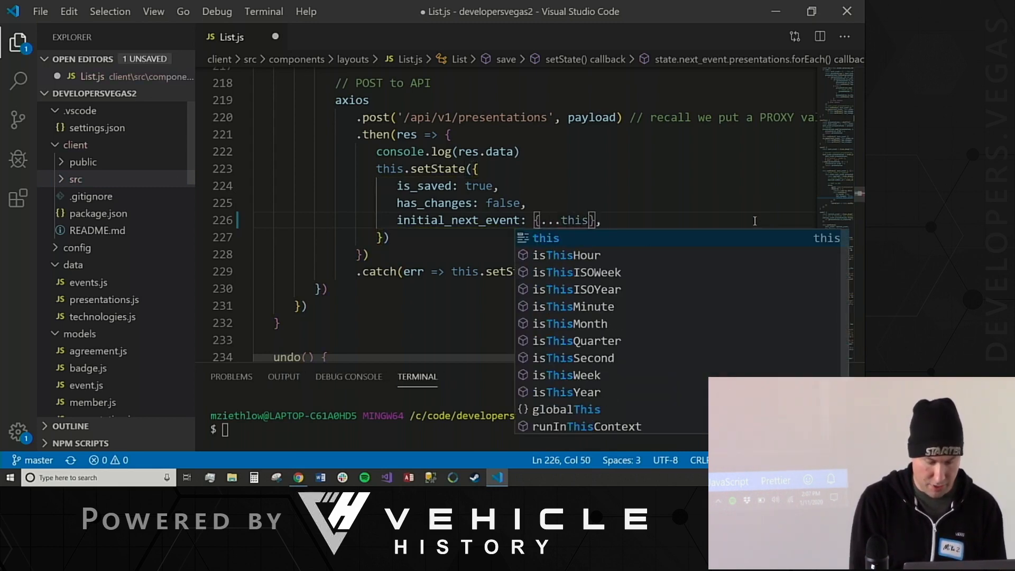
type(".state")
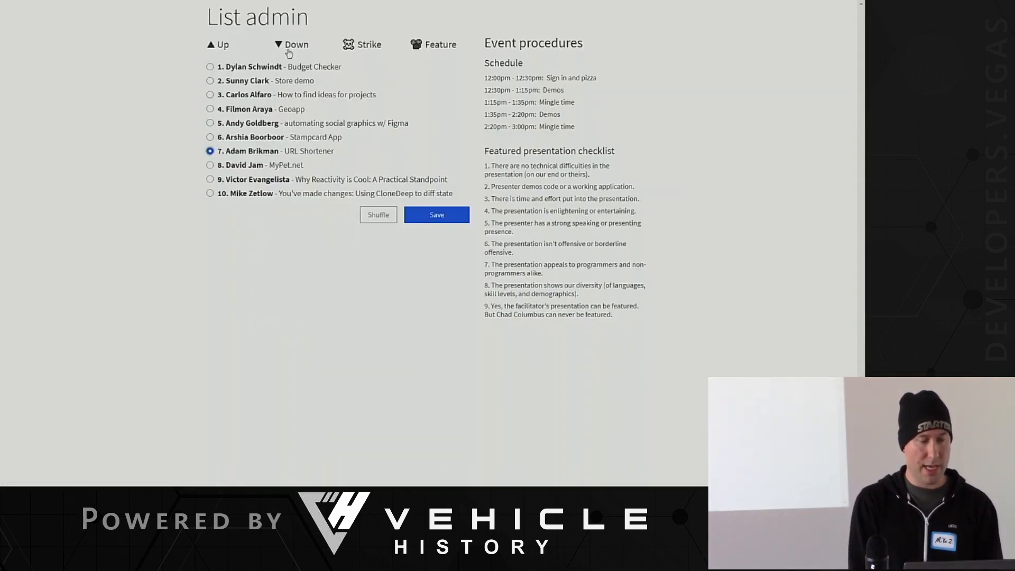
- Retest Down and Undo, then feature Sunny Clark's Store demo and save the list
left_click(291, 44)
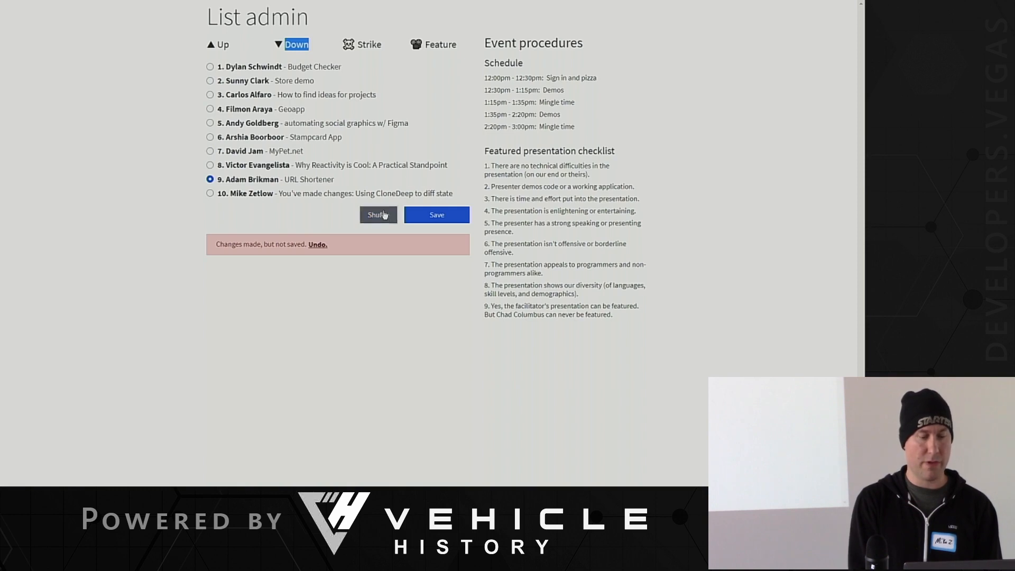
left_click(378, 214)
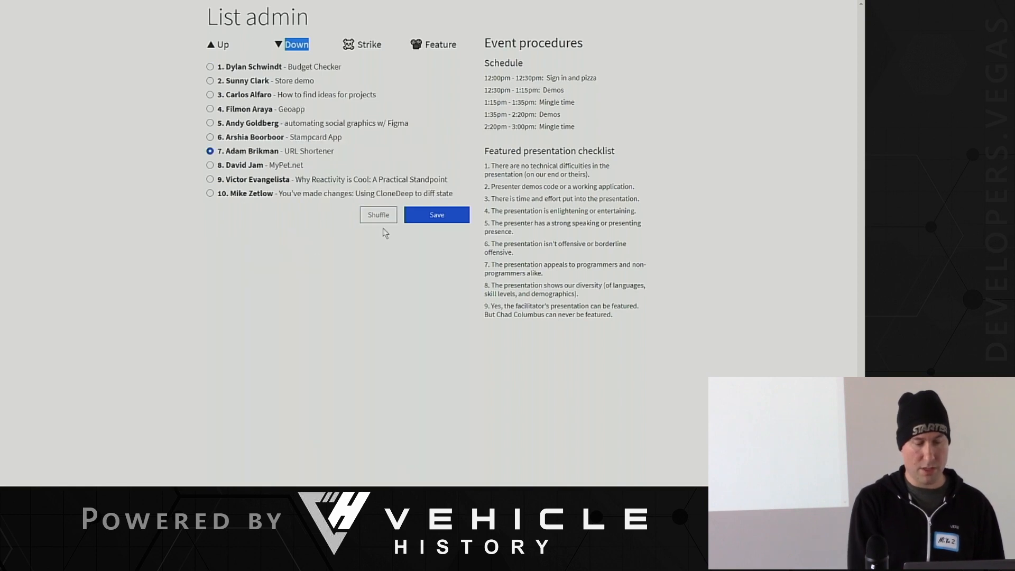
left_click(436, 214)
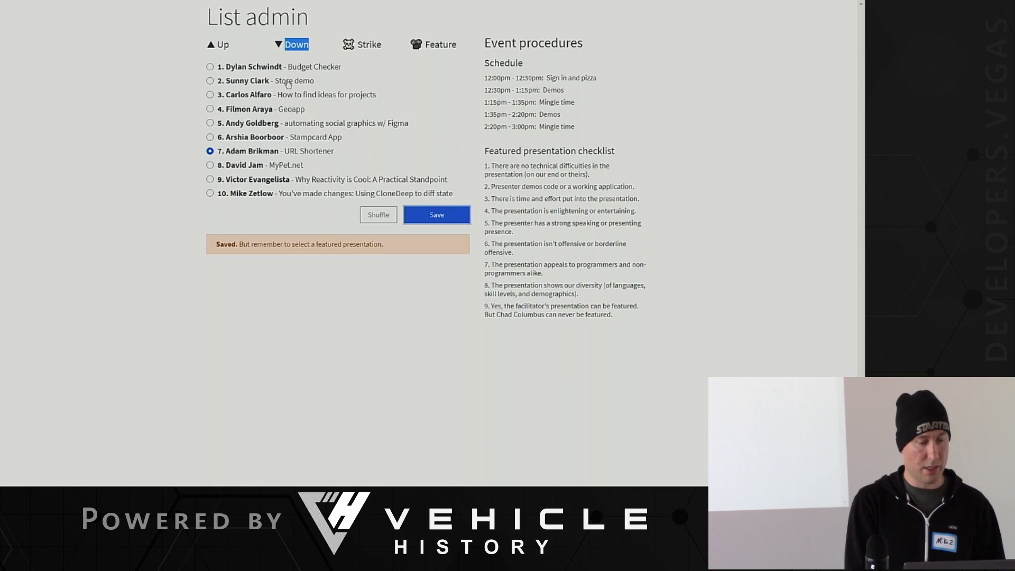
left_click(439, 44)
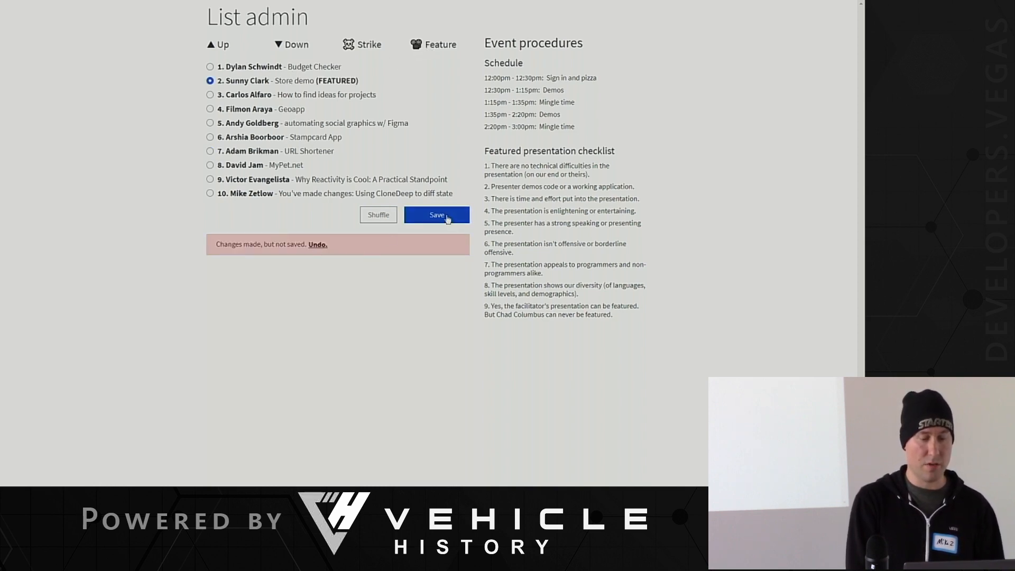
left_click(437, 214)
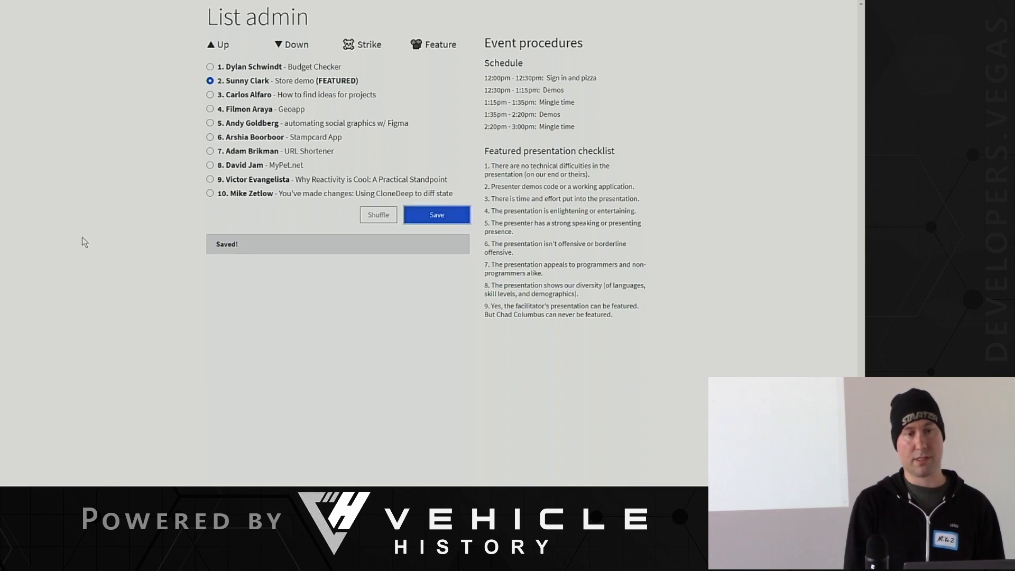